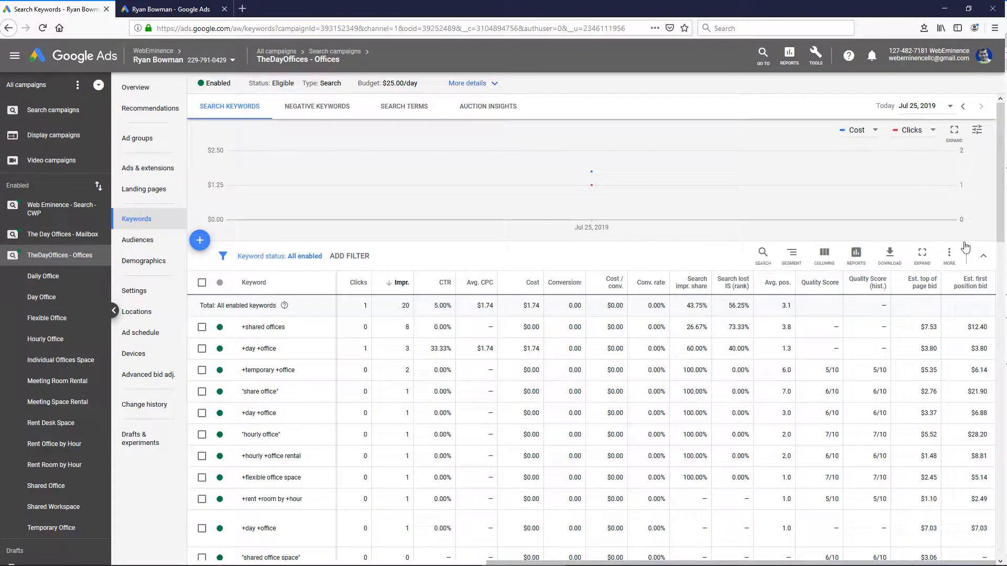
pyautogui.moveTo(337, 325)
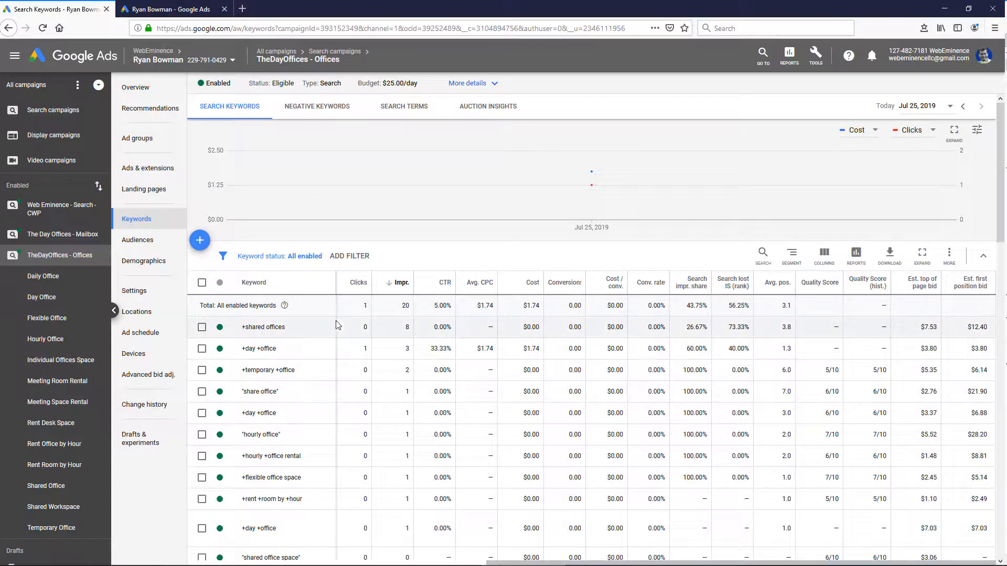
pyautogui.moveTo(387, 315)
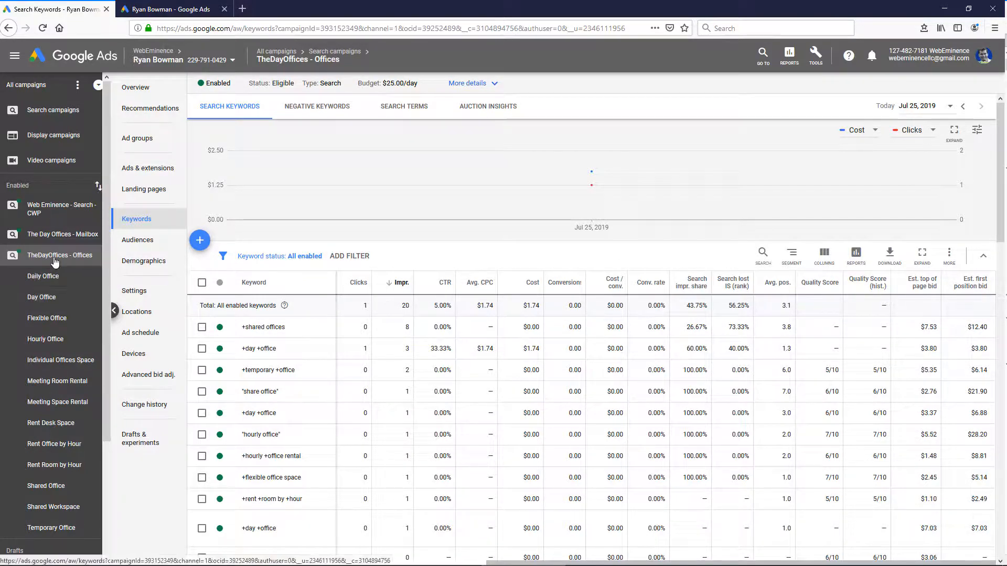
pyautogui.moveTo(55, 255)
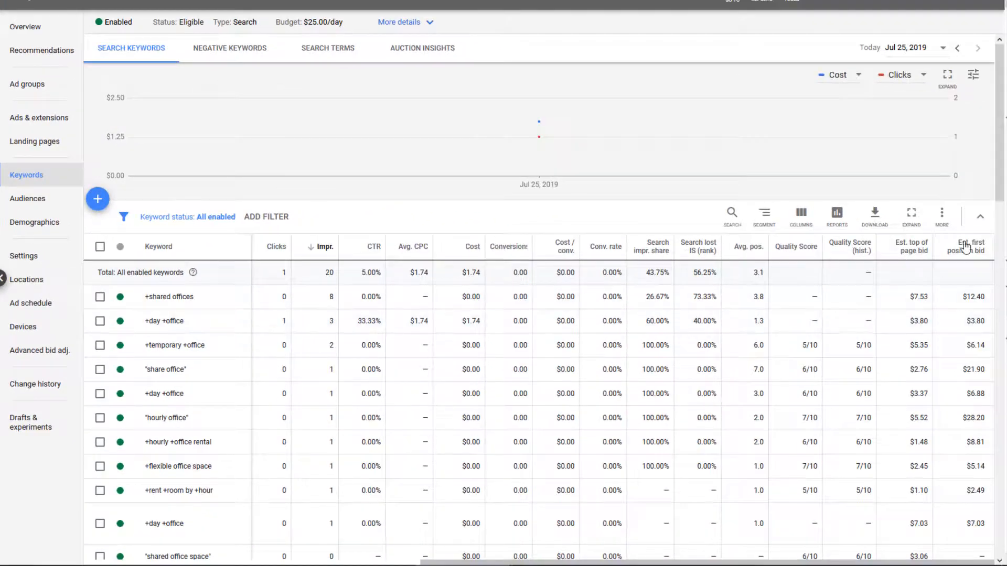
# - Open the Modify columns editor from the Columns icon above the keyword table
pyautogui.scroll(-3)
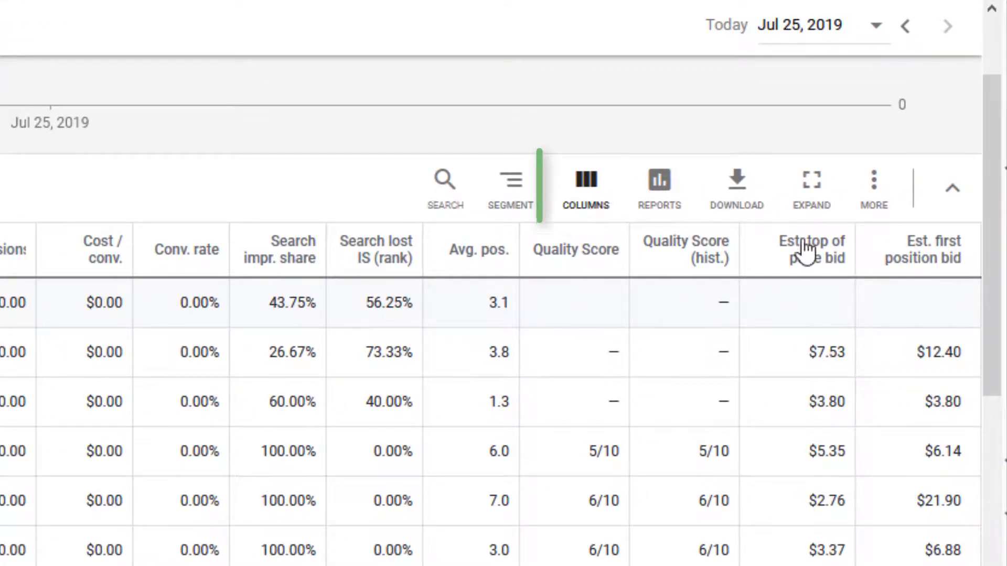
pyautogui.click(585, 186)
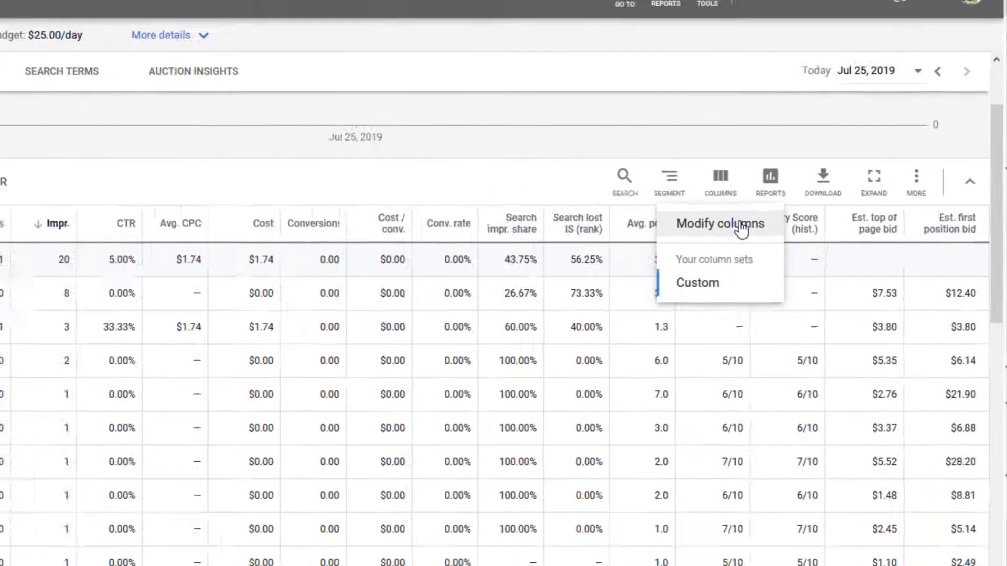
pyautogui.click(718, 224)
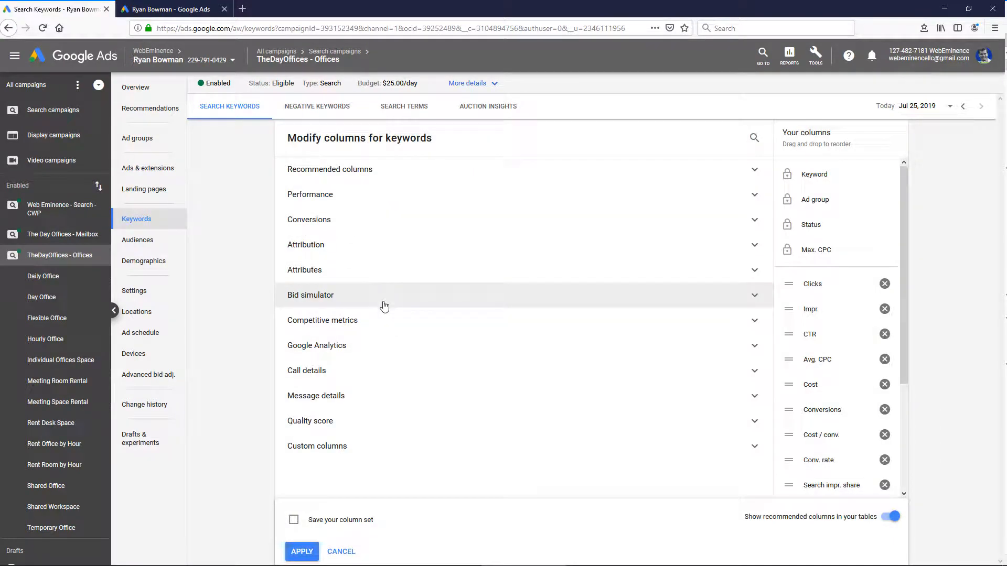
# - Keep Est. top of page bid and Est. first position bid under Attributes and apply
pyautogui.click(304, 270)
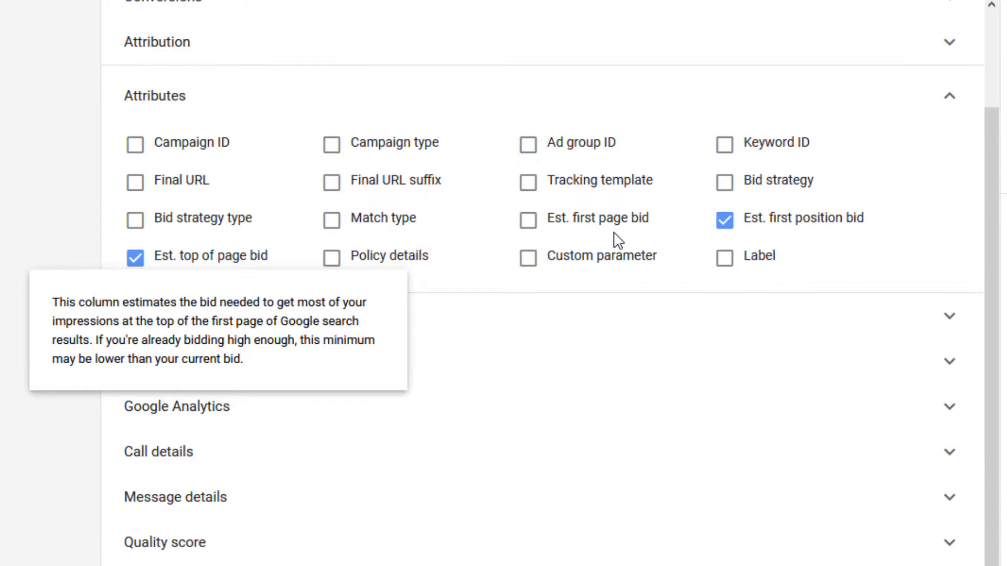
pyautogui.moveTo(770, 225)
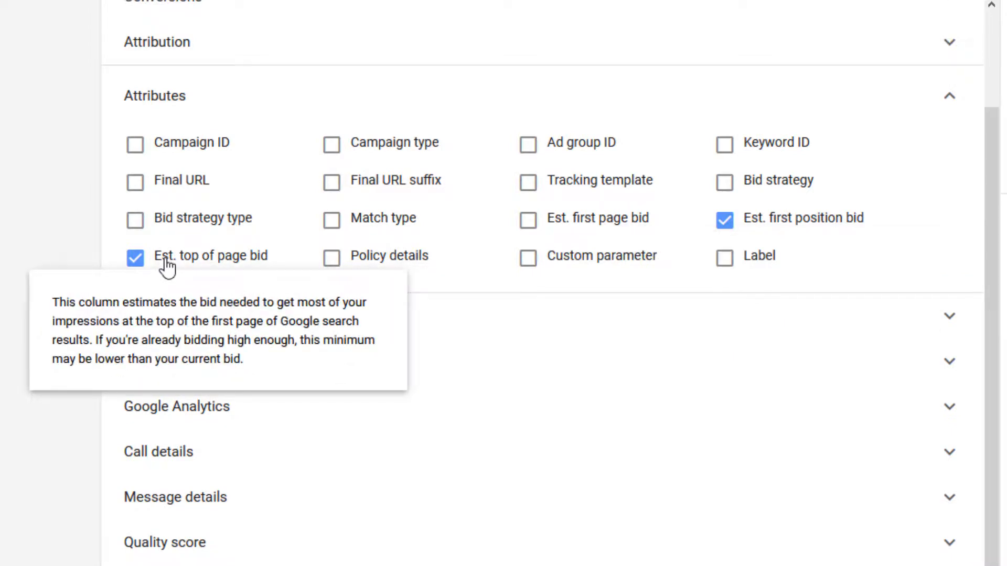
pyautogui.moveTo(594, 231)
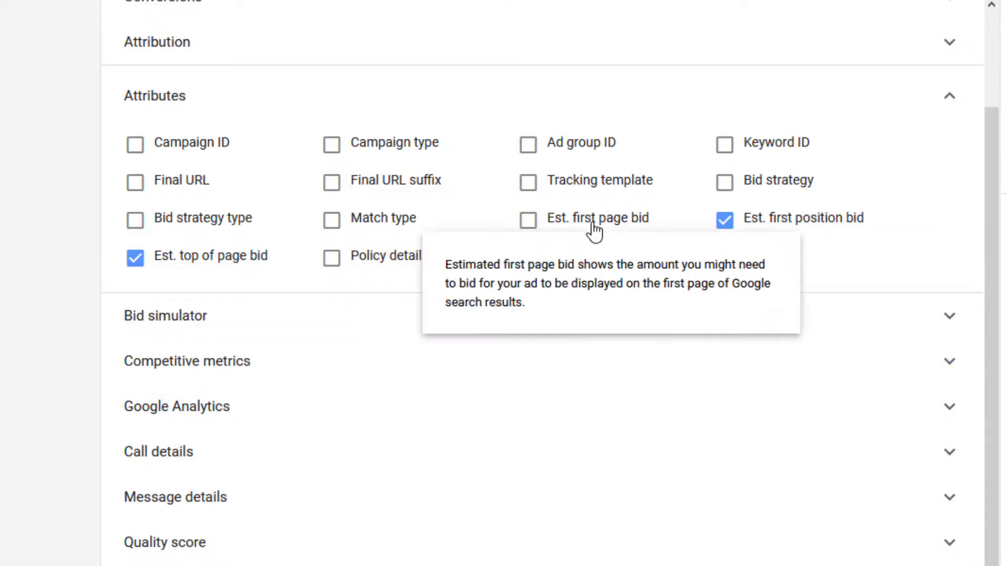
pyautogui.moveTo(222, 270)
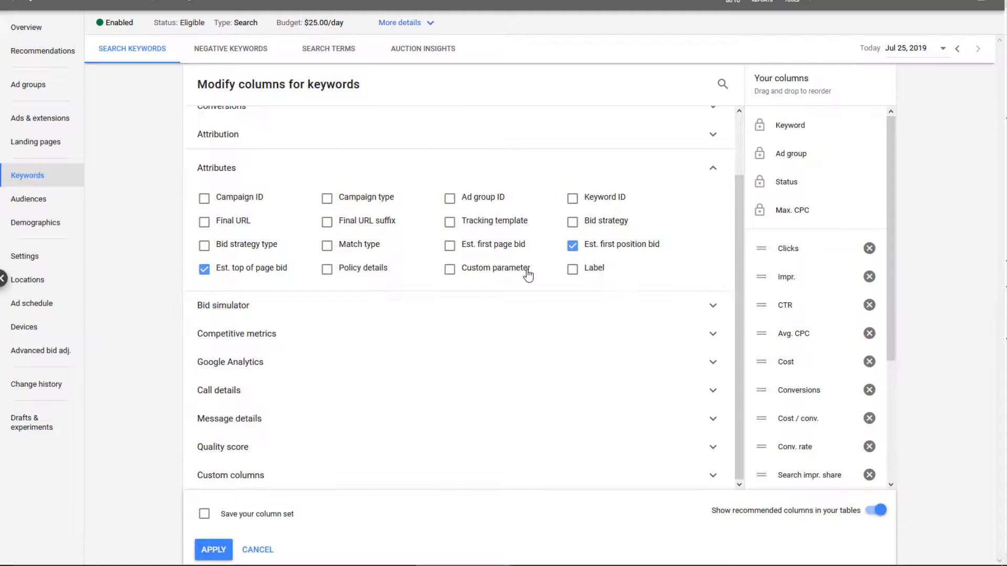
pyautogui.click(213, 549)
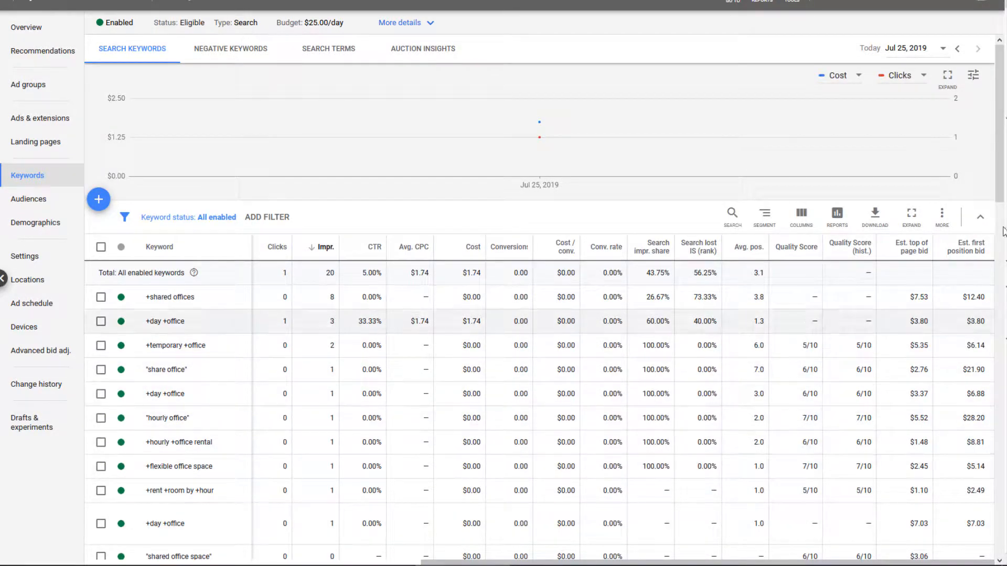
# - Switch to the Ad Preview and Diagnosis Tool tab showing the 'day office' search
pyautogui.scroll(-3)
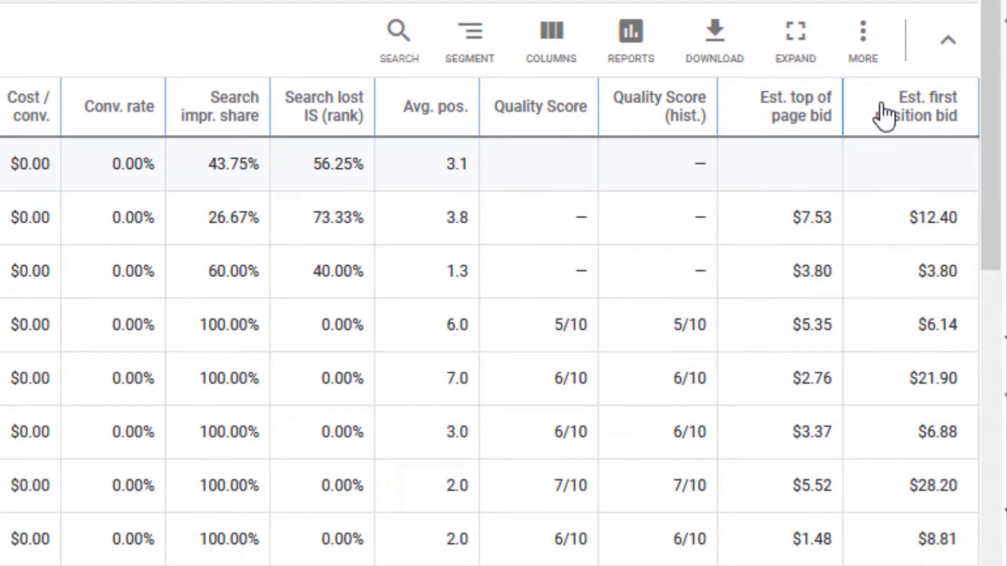
pyautogui.click(168, 9)
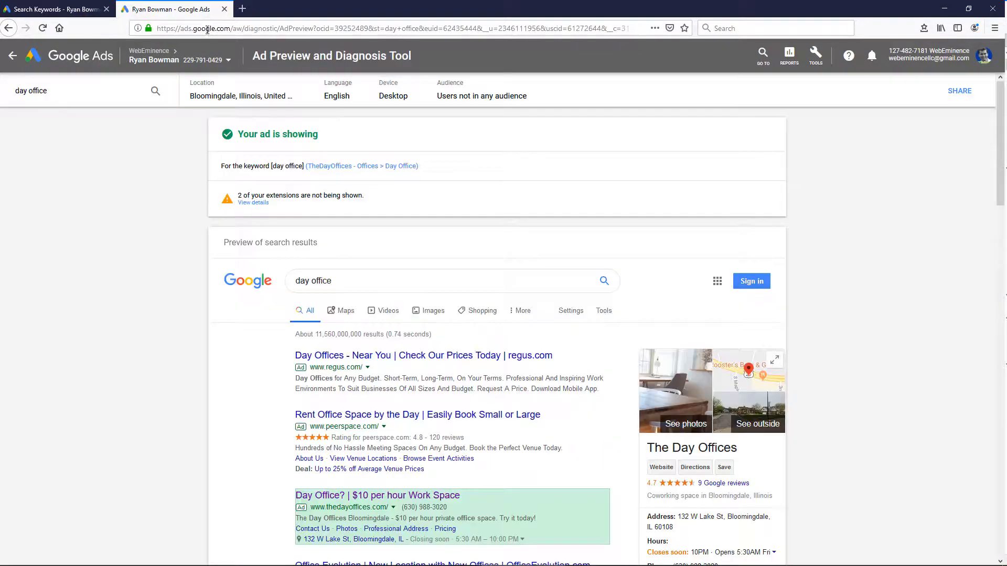
pyautogui.scroll(-3)
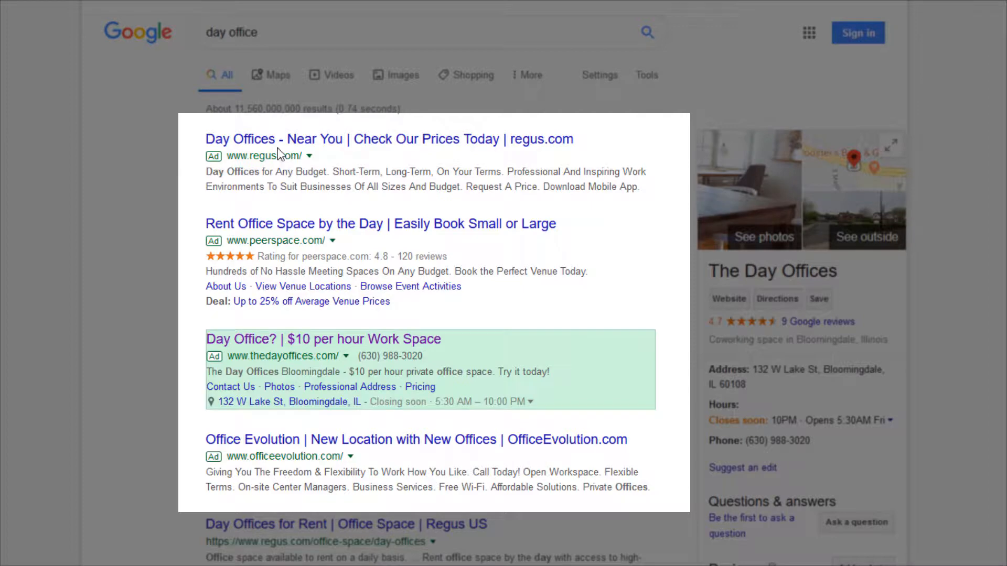
pyautogui.moveTo(238, 379)
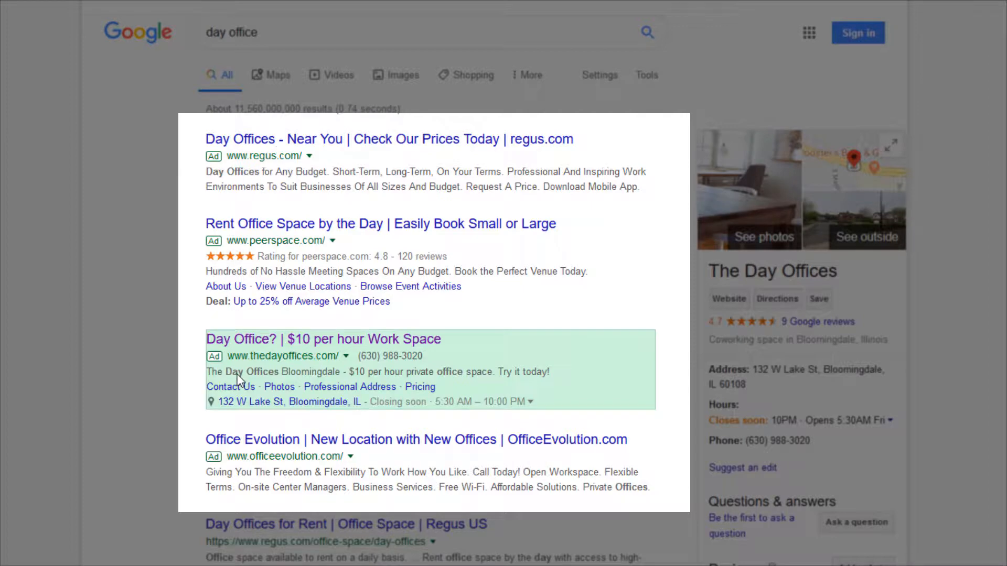
pyautogui.moveTo(162, 228)
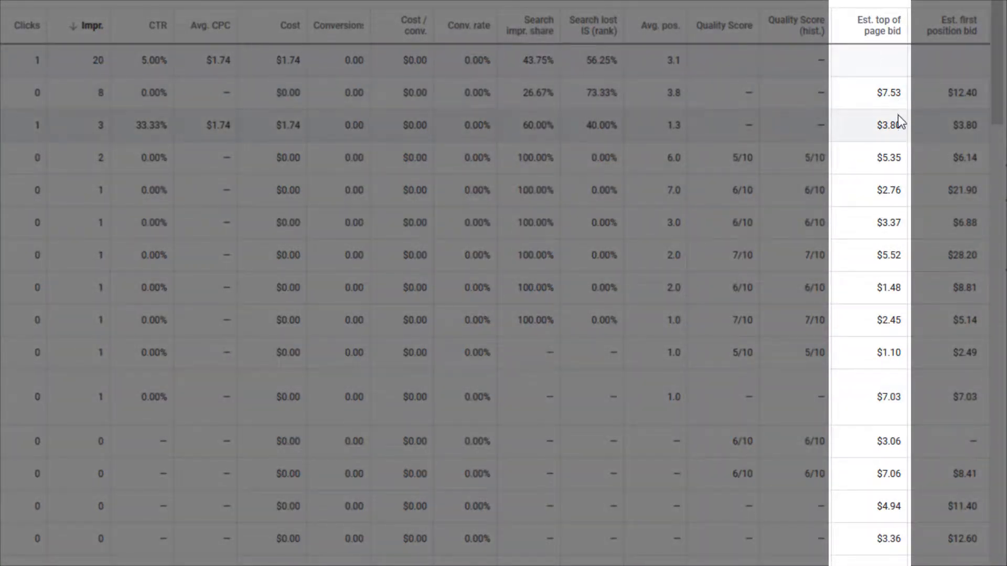
pyautogui.moveTo(898, 305)
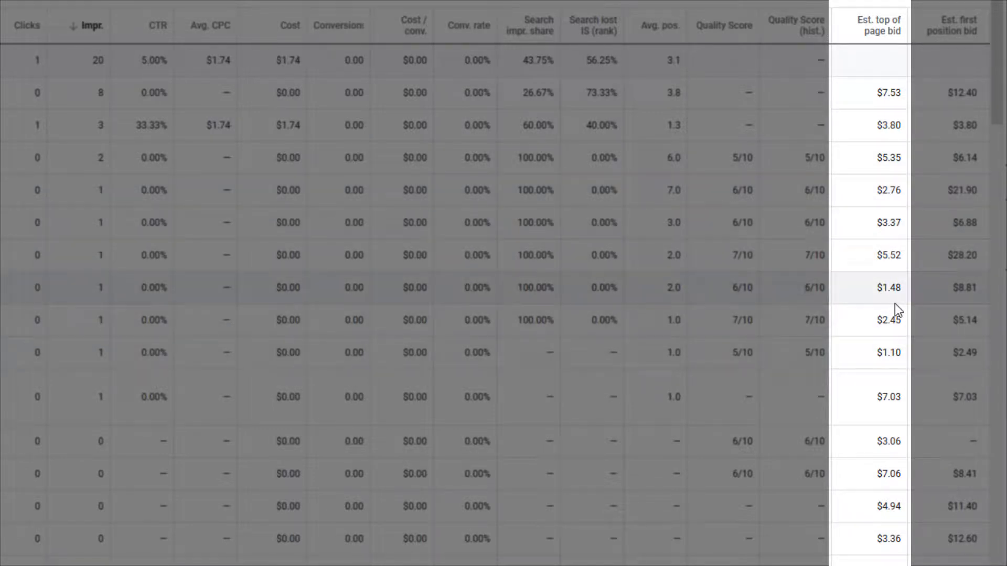
pyautogui.moveTo(929, 277)
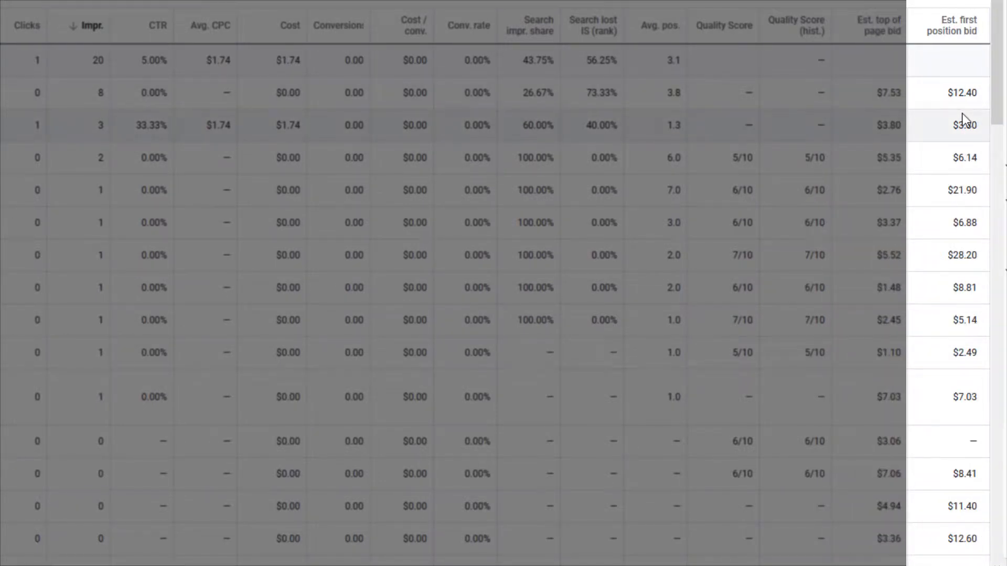
pyautogui.moveTo(443, 196)
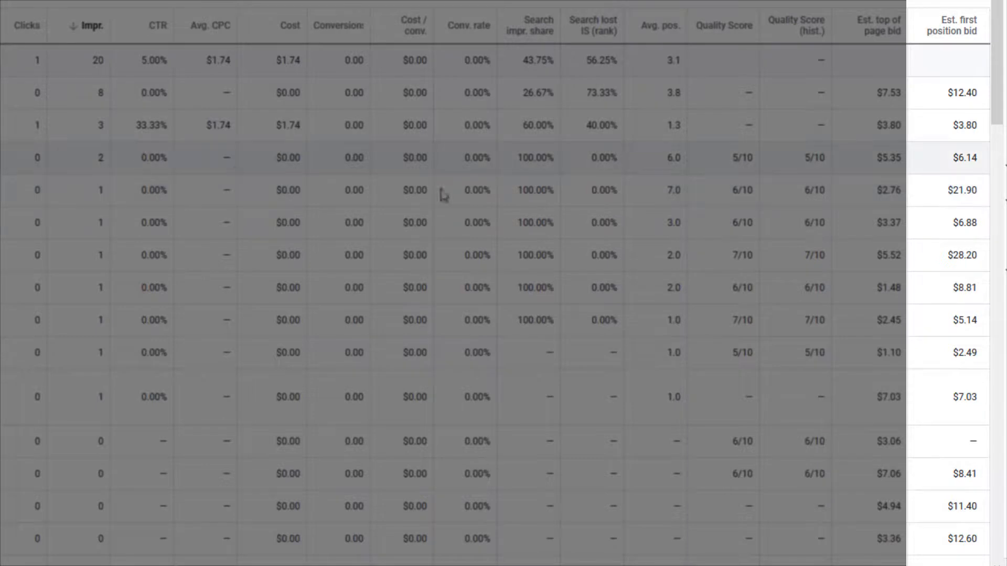
pyautogui.moveTo(938, 267)
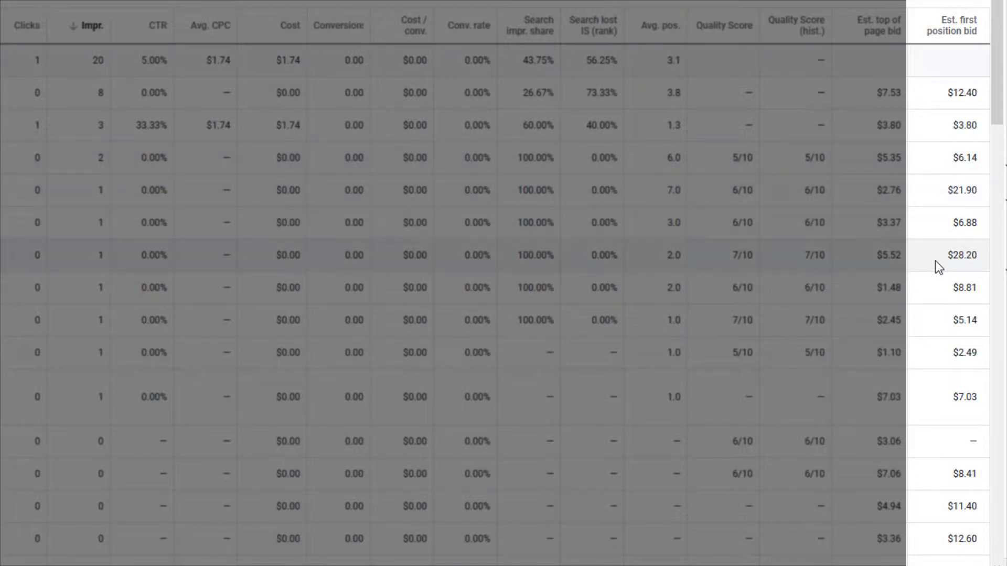
pyautogui.doubleClick(961, 255)
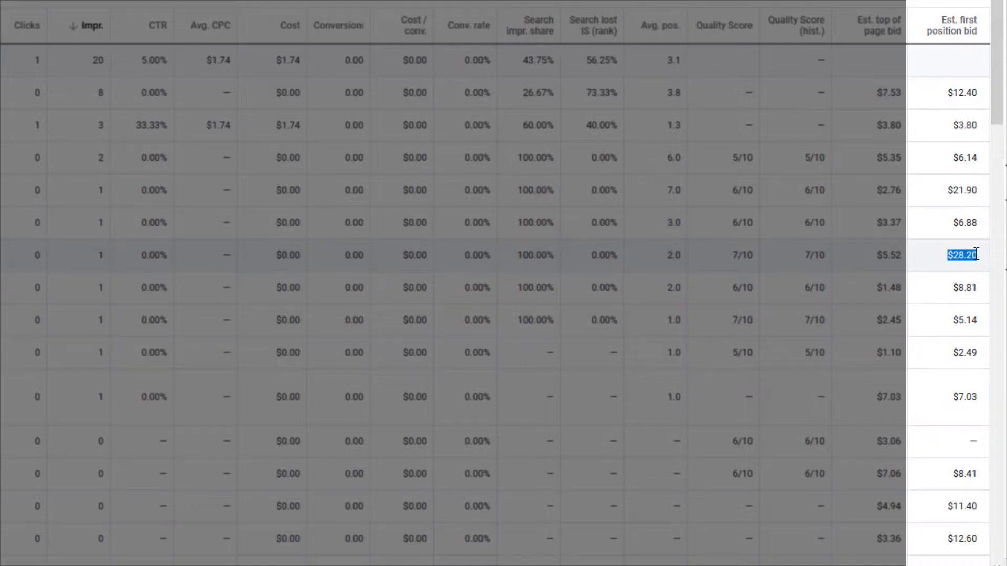
pyautogui.moveTo(948, 264)
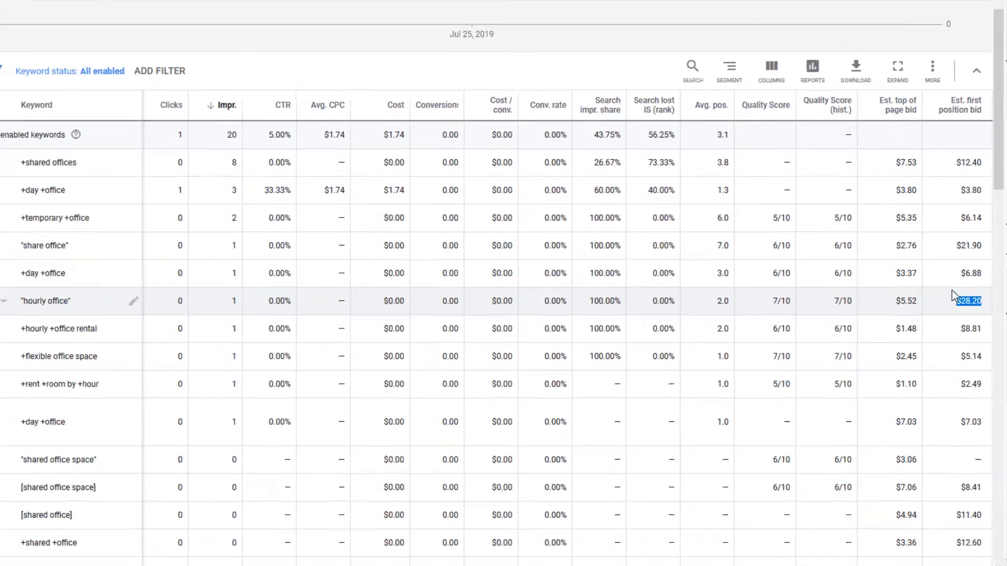
# - Open the Auction Insights report comparing the campaign against competitor domains
pyautogui.scroll(3)
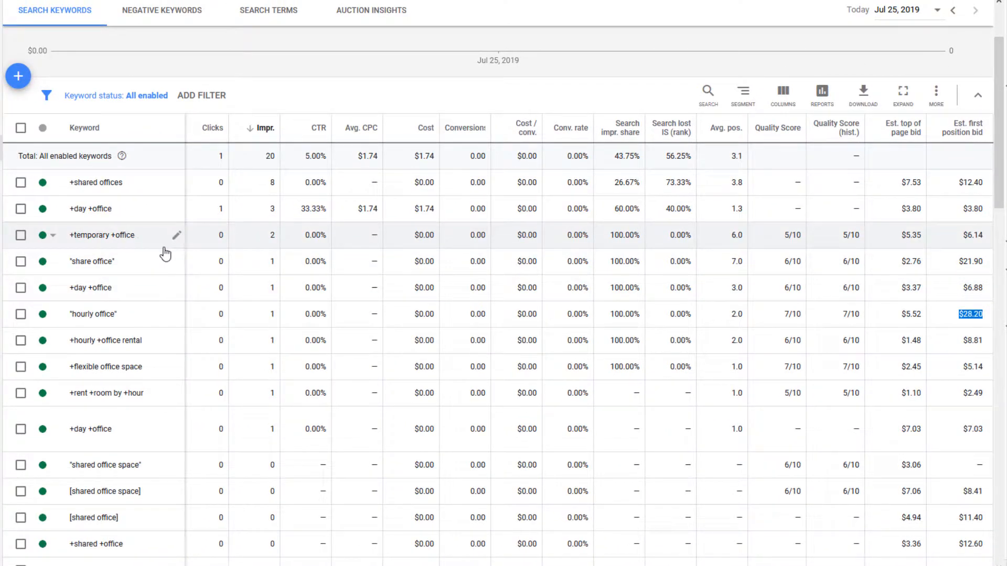
pyautogui.moveTo(673, 233)
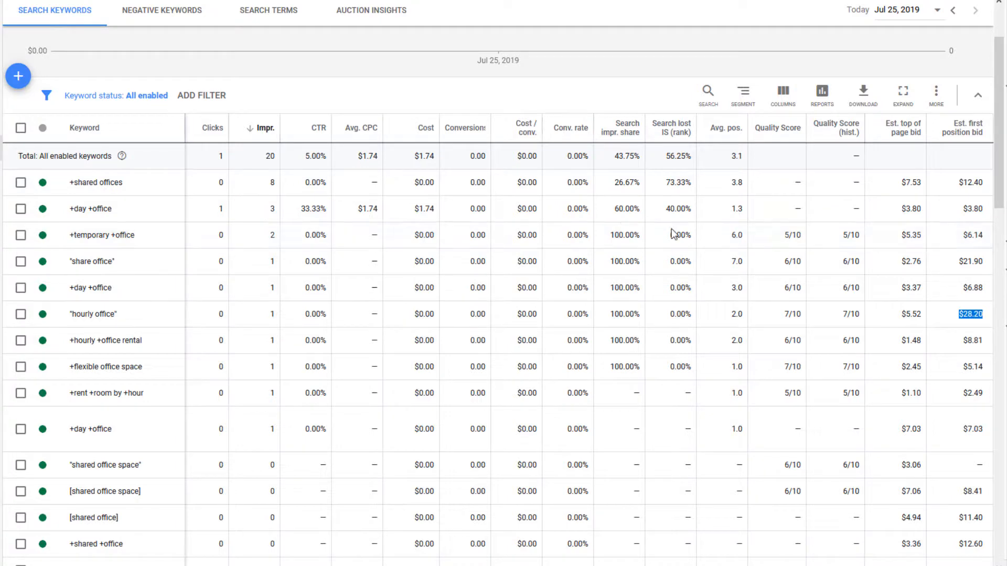
pyautogui.moveTo(698, 234)
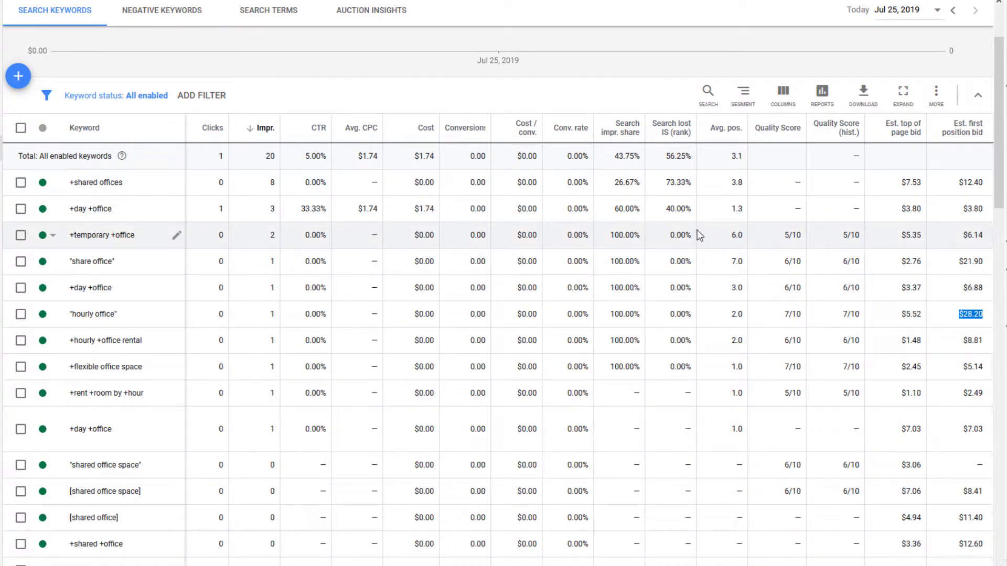
pyautogui.moveTo(862, 424)
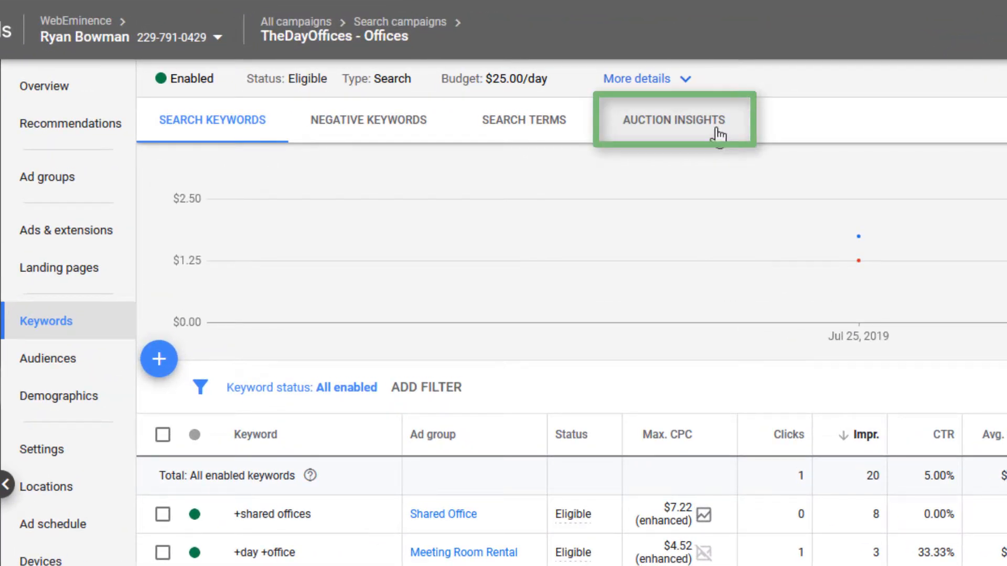
pyautogui.click(672, 120)
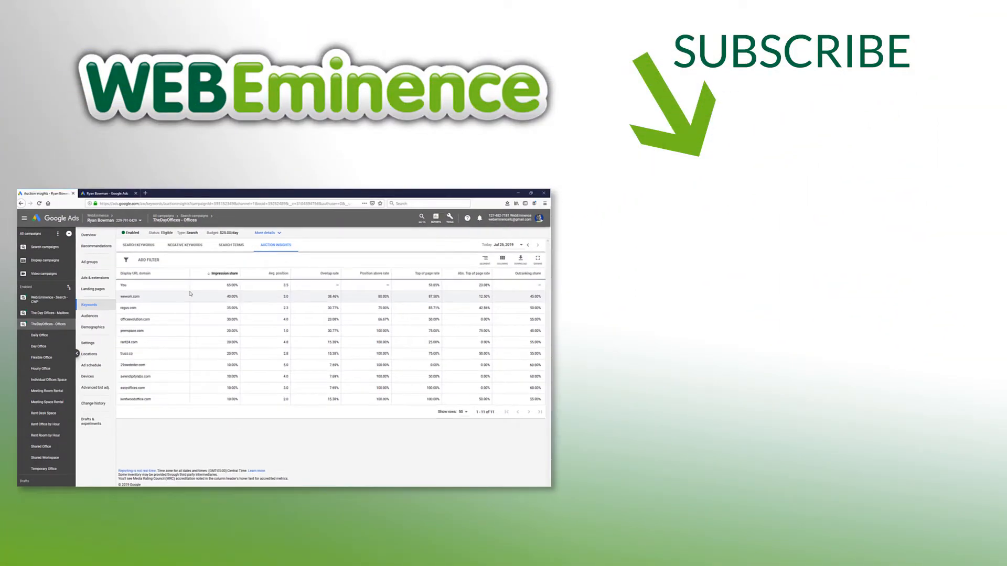
pyautogui.moveTo(221, 374)
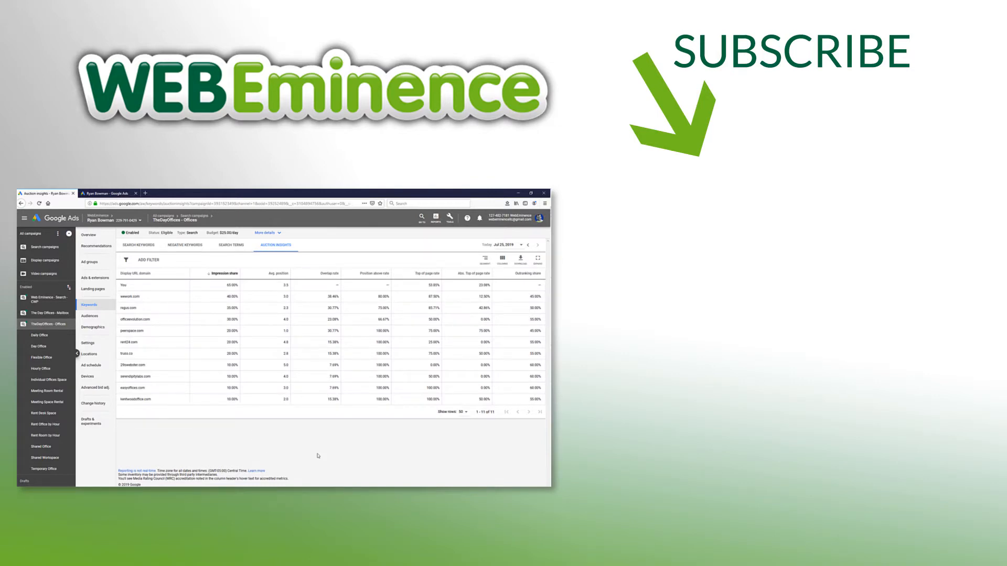
pyautogui.moveTo(309, 450)
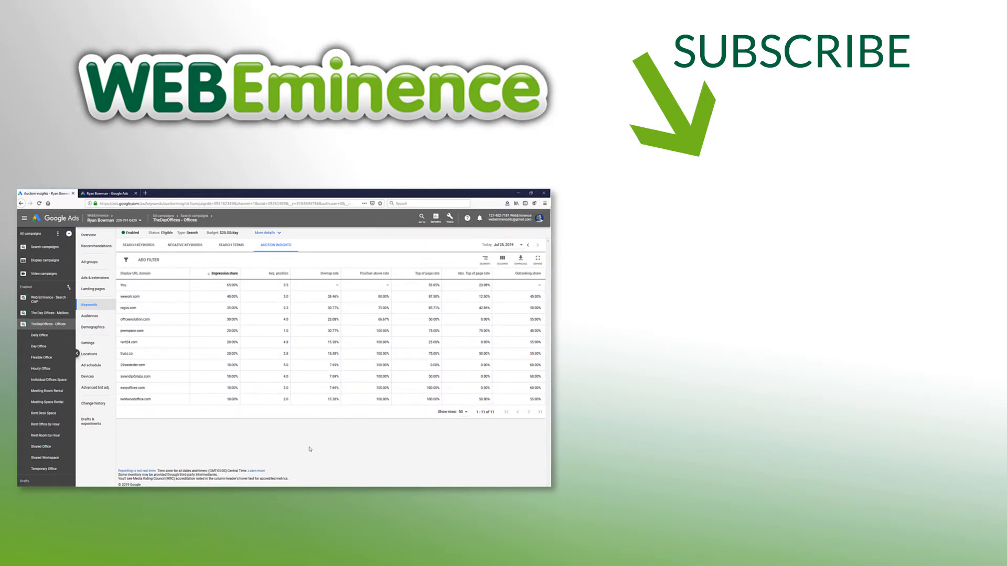